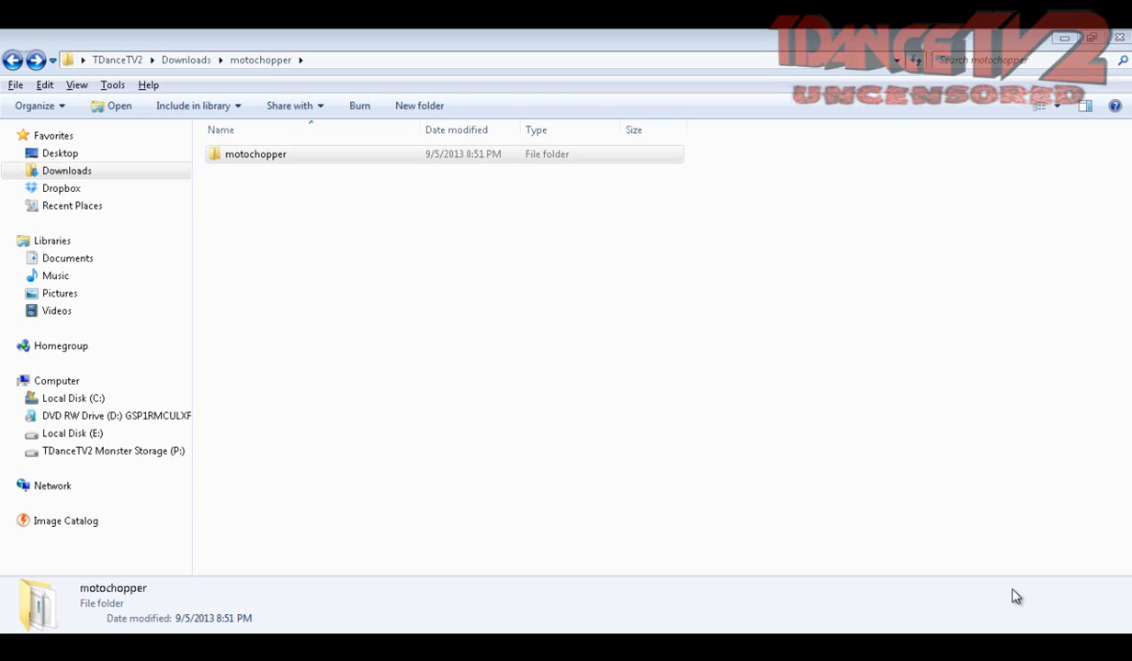
mouse_move(759, 522)
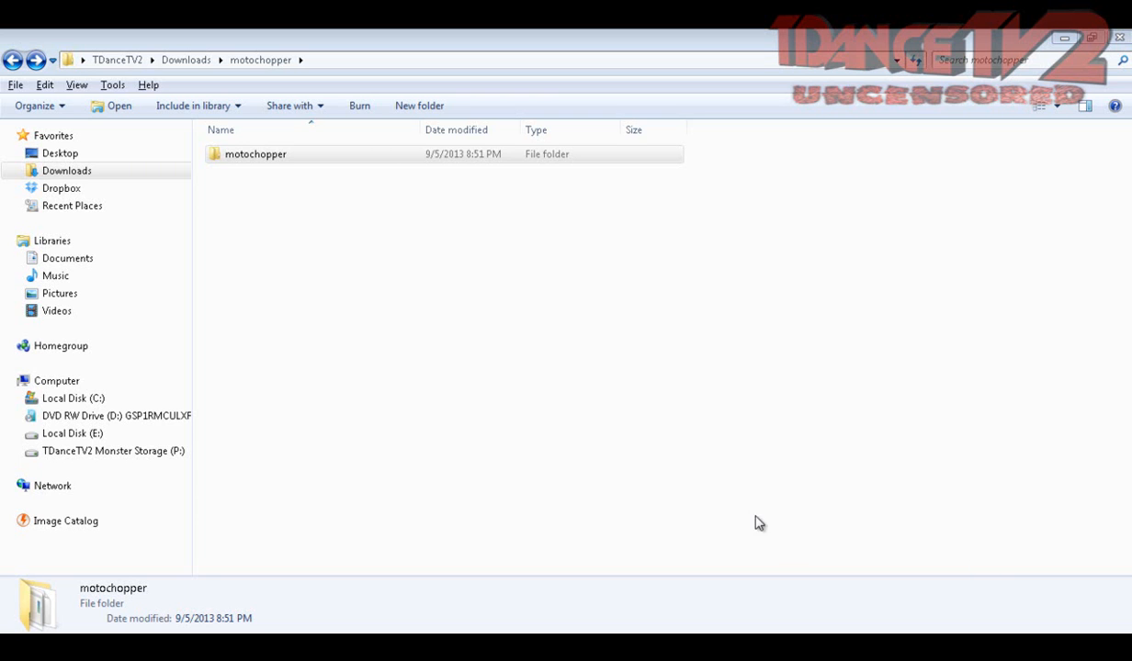
mouse_move(546, 448)
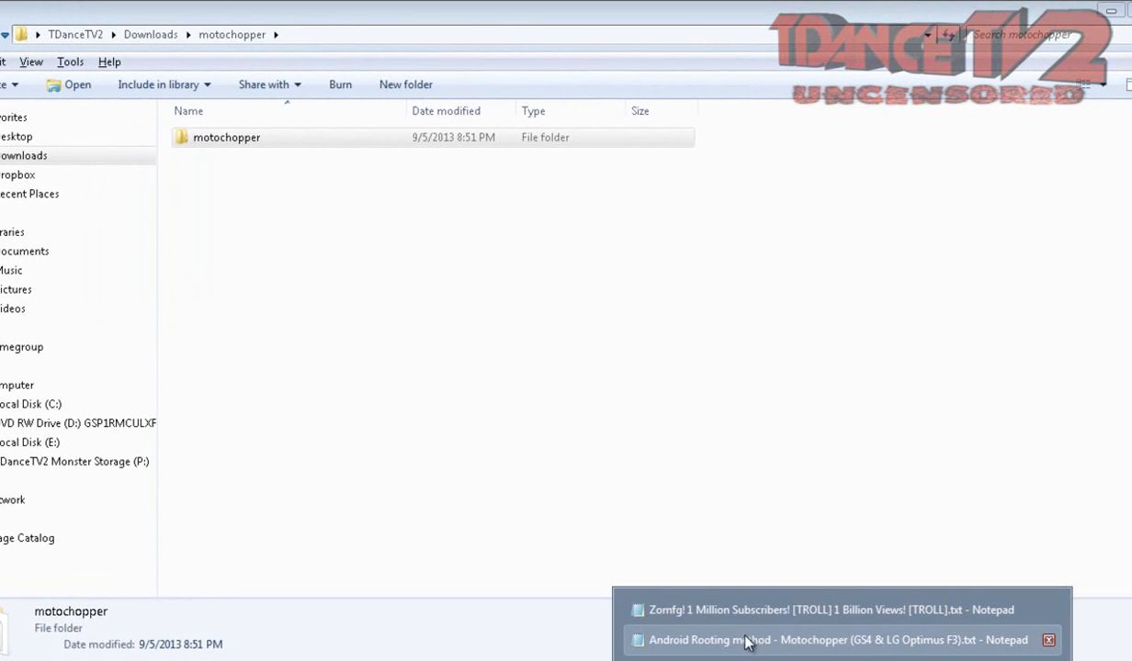
Step: Read through the Motochopper rooting instructions in the 'Android Rooting method' Notepad file
click(841, 640)
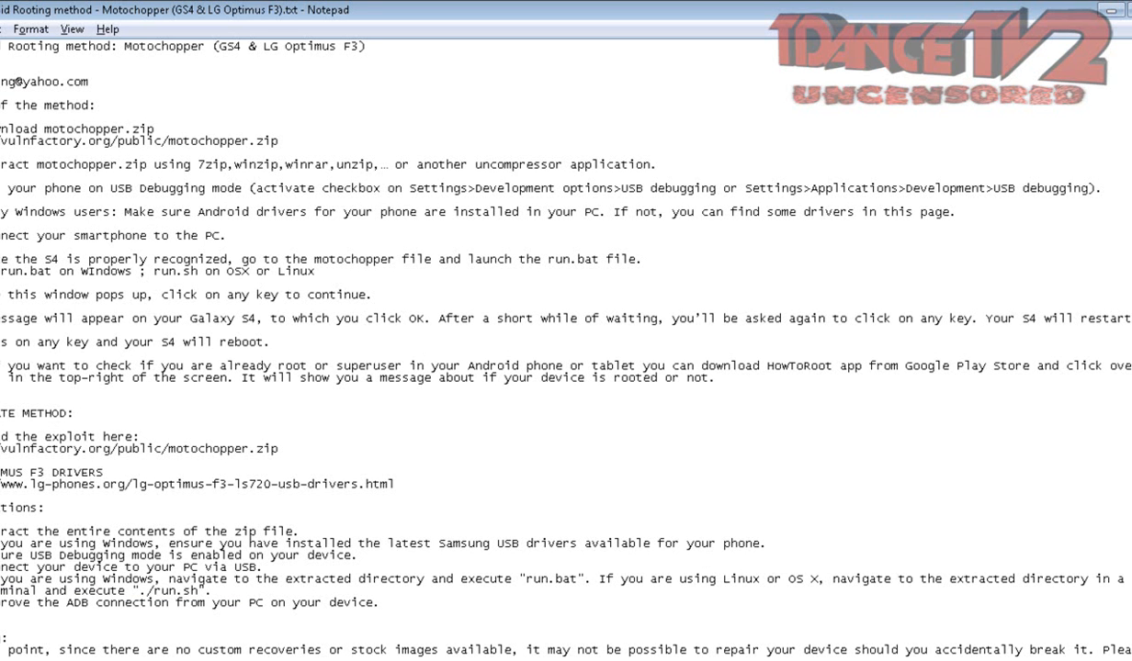
mouse_move(1106, 126)
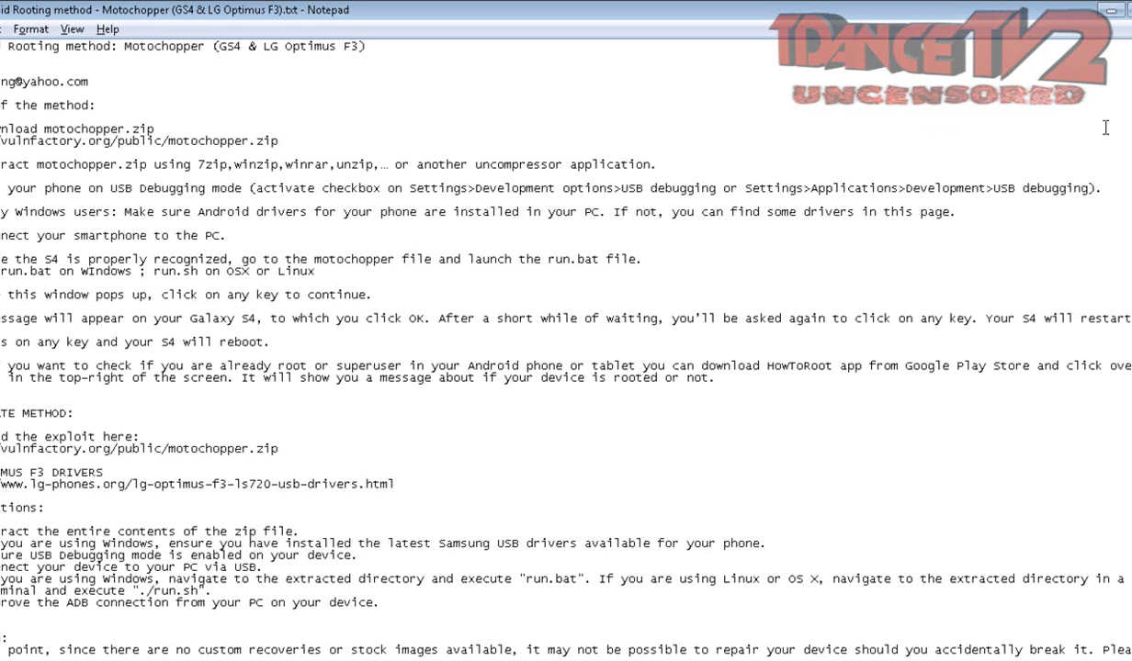
scroll(down, 3)
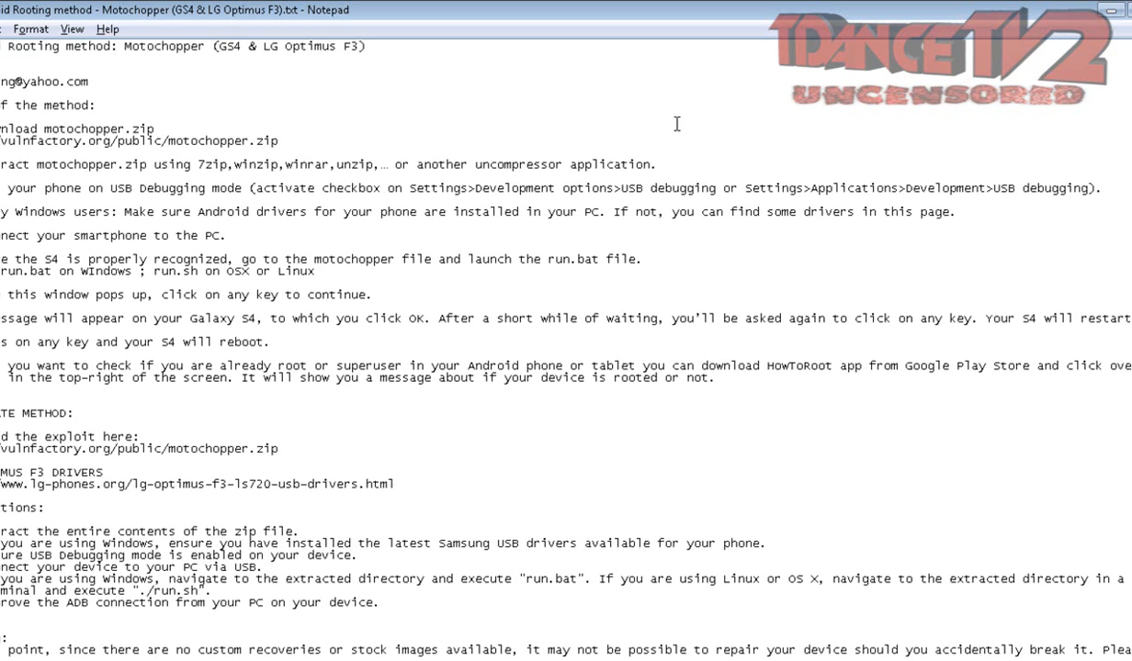
mouse_move(139, 173)
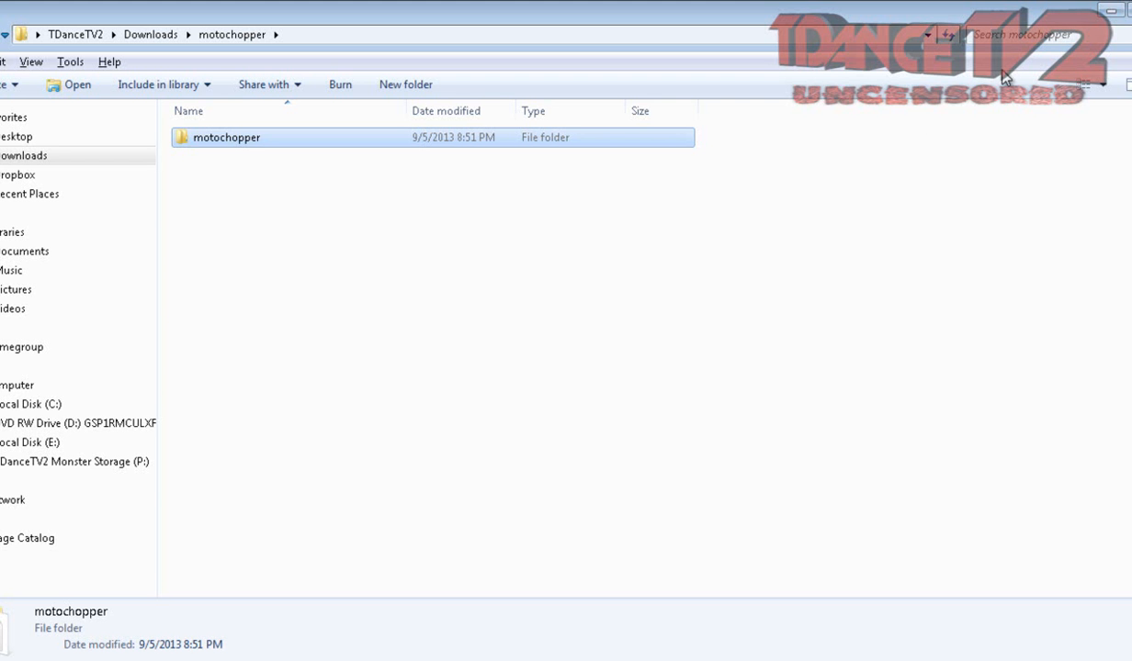
mouse_move(290, 286)
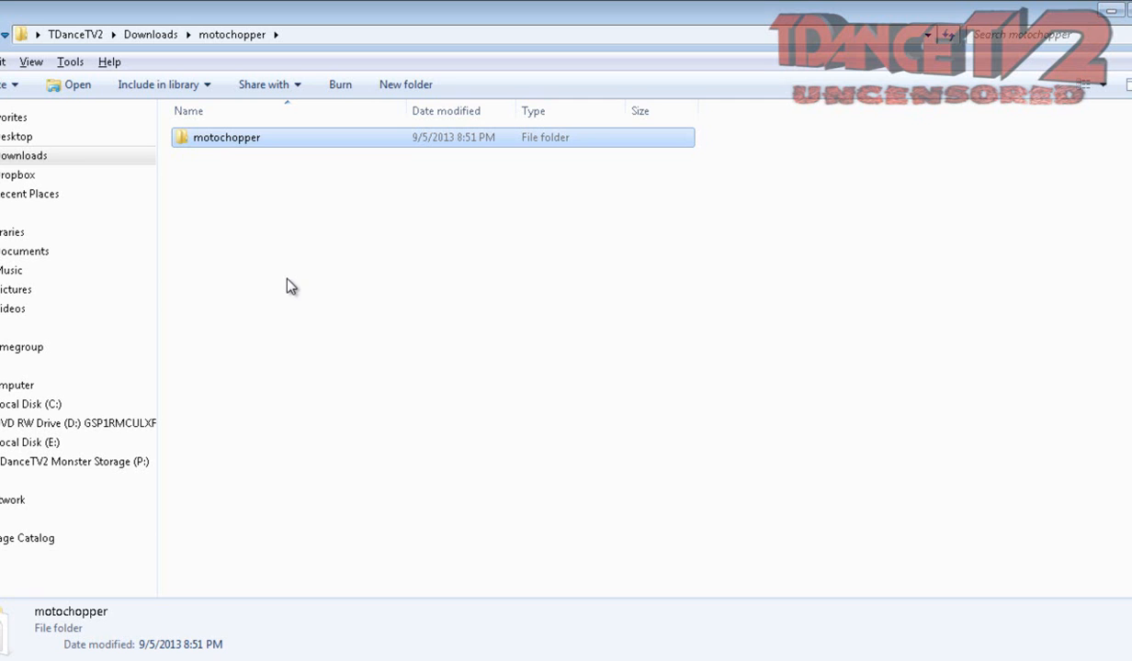
mouse_move(246, 184)
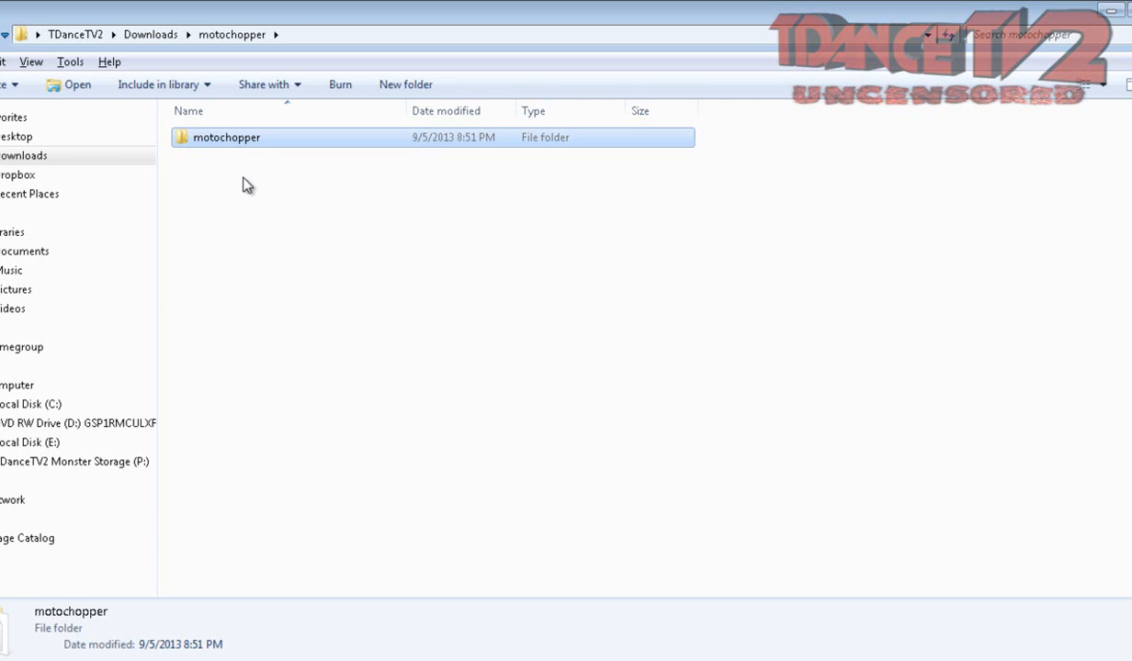
mouse_move(250, 149)
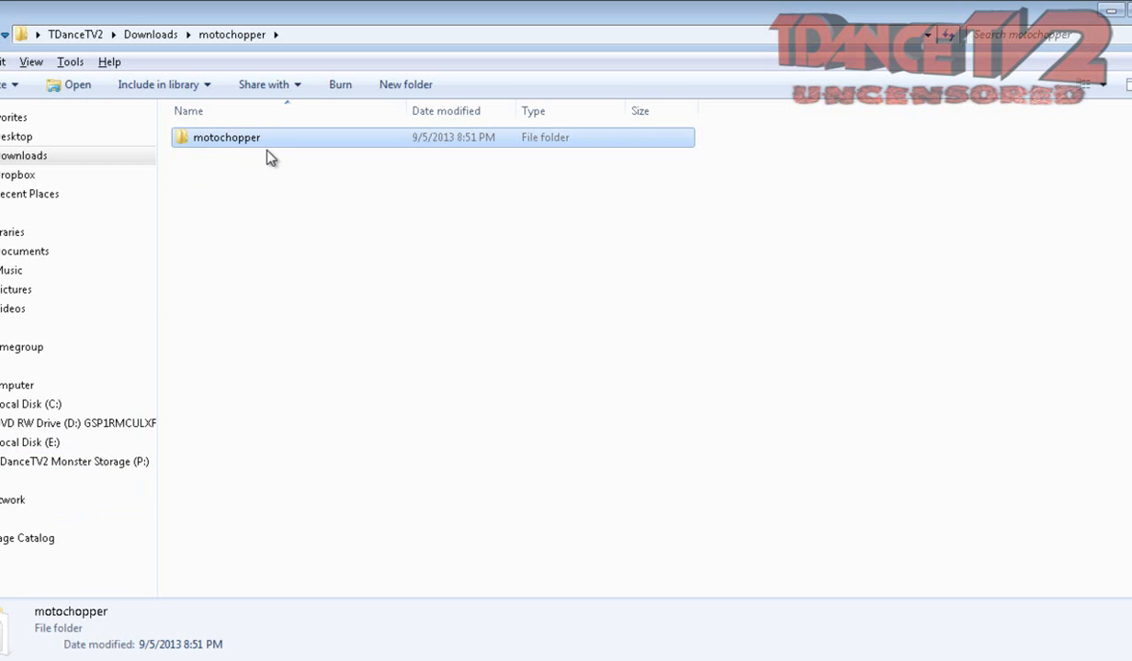
Step: Open the inner motochopper folder listing its 12 files, including adb.exe, run.bat and Superuser.apk
double_click(224, 136)
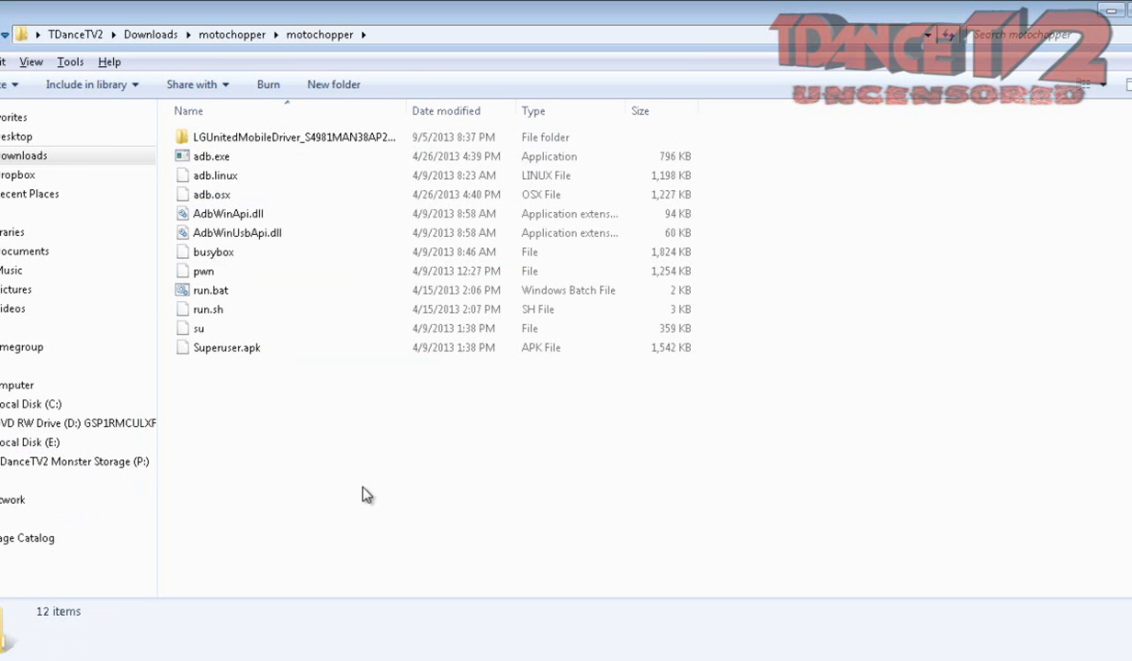
mouse_move(364, 513)
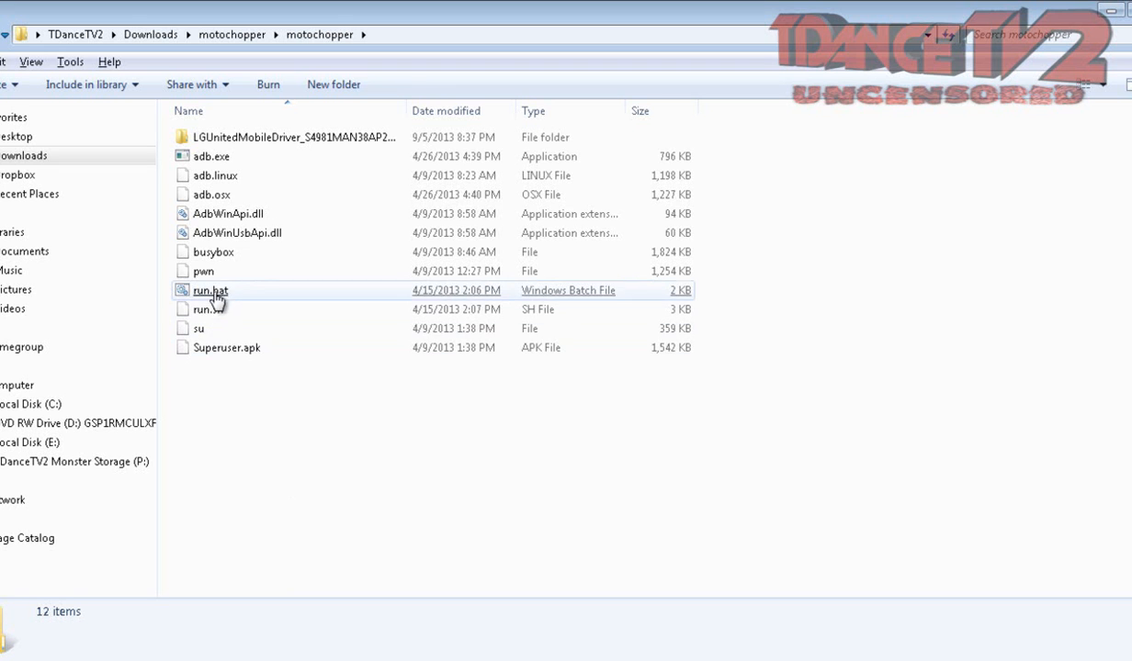
Step: Launch run.bat so the Motochopper root exploit banner appears, waiting for a key press
click(210, 290)
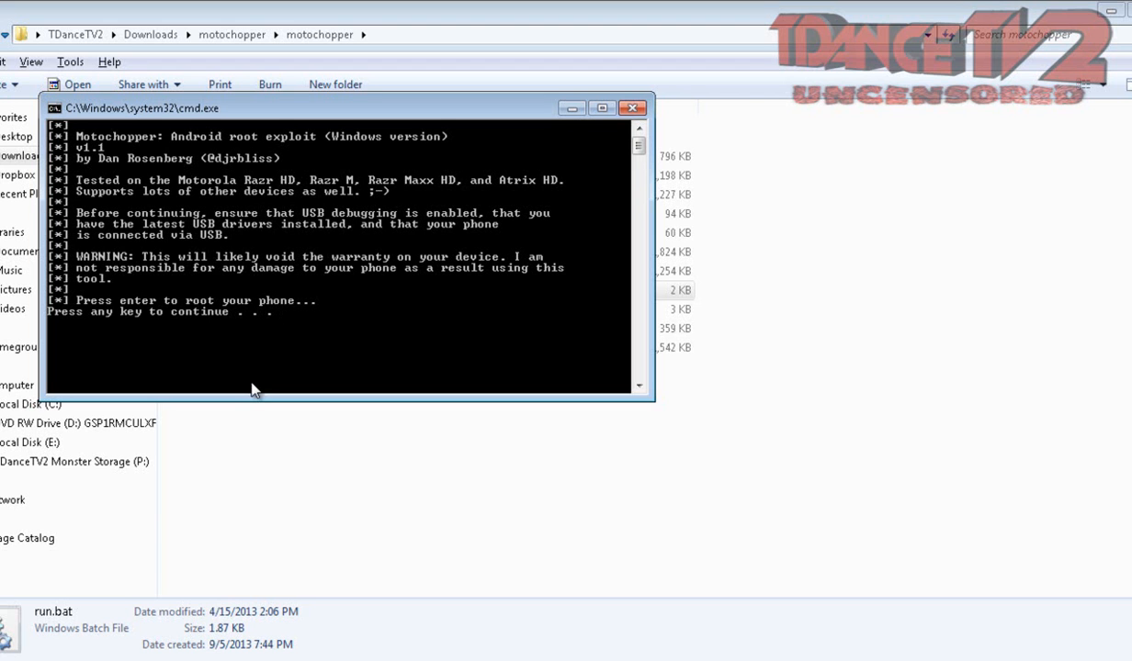
Step: Bring the motochopper folder listing back to the front, putting the command window away
click(632, 107)
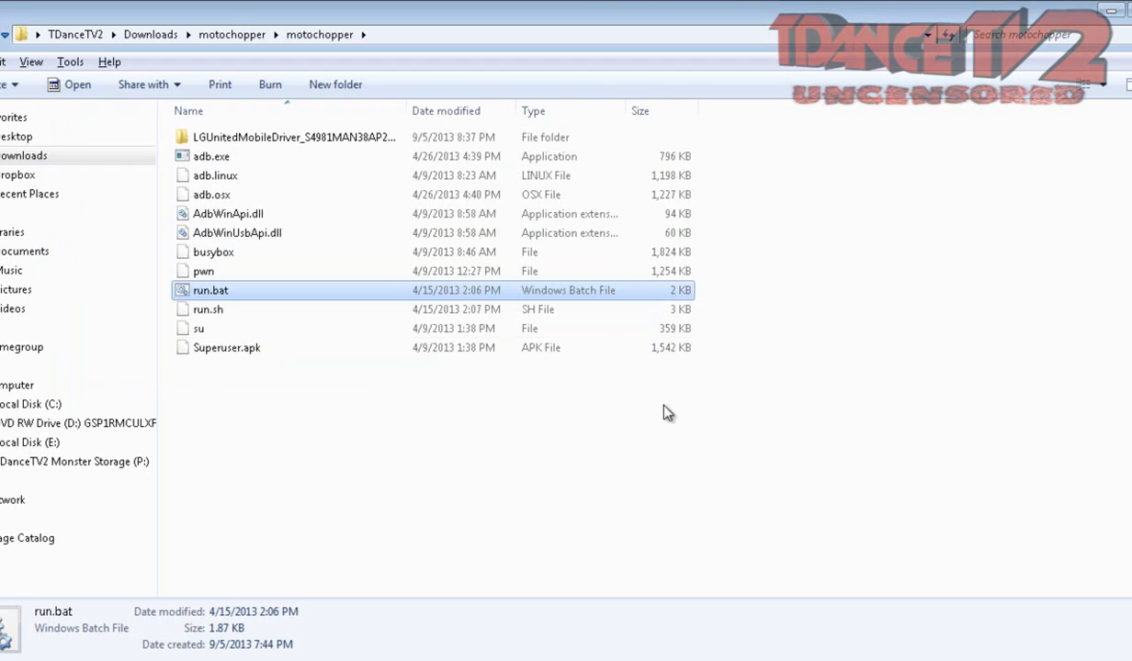
mouse_move(643, 506)
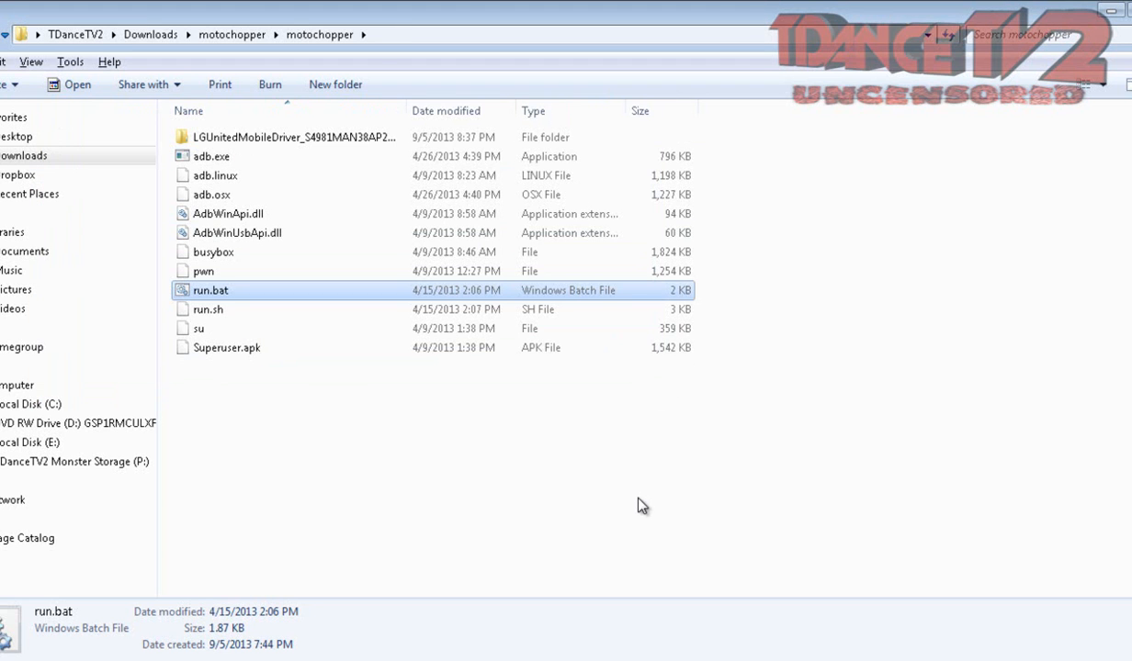
mouse_move(569, 492)
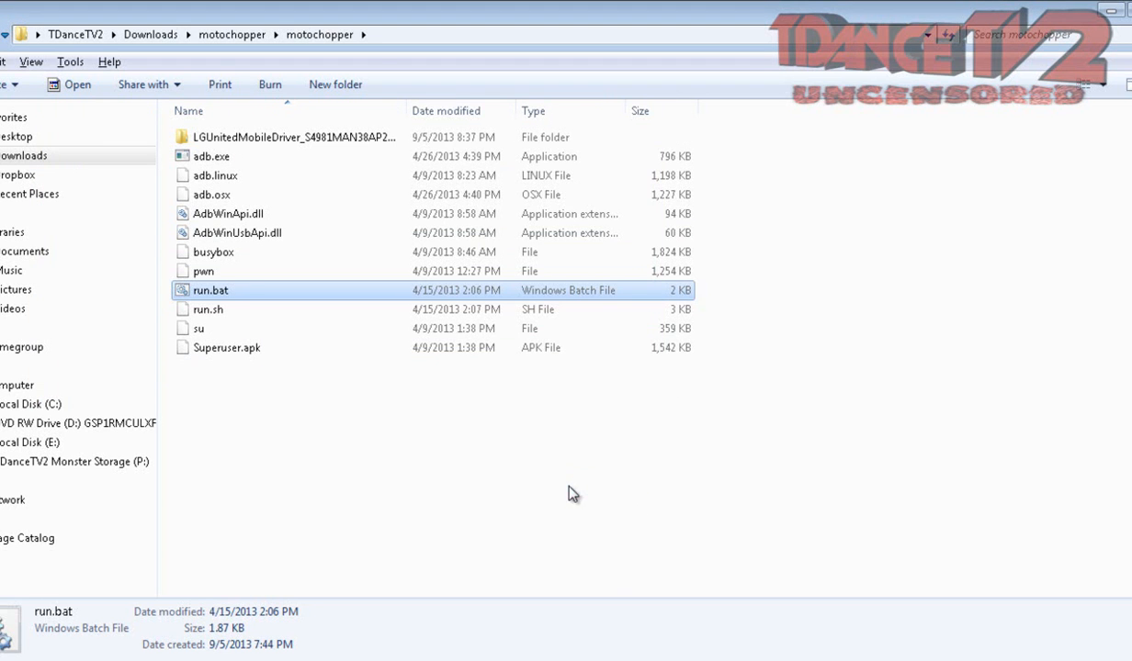
mouse_move(459, 468)
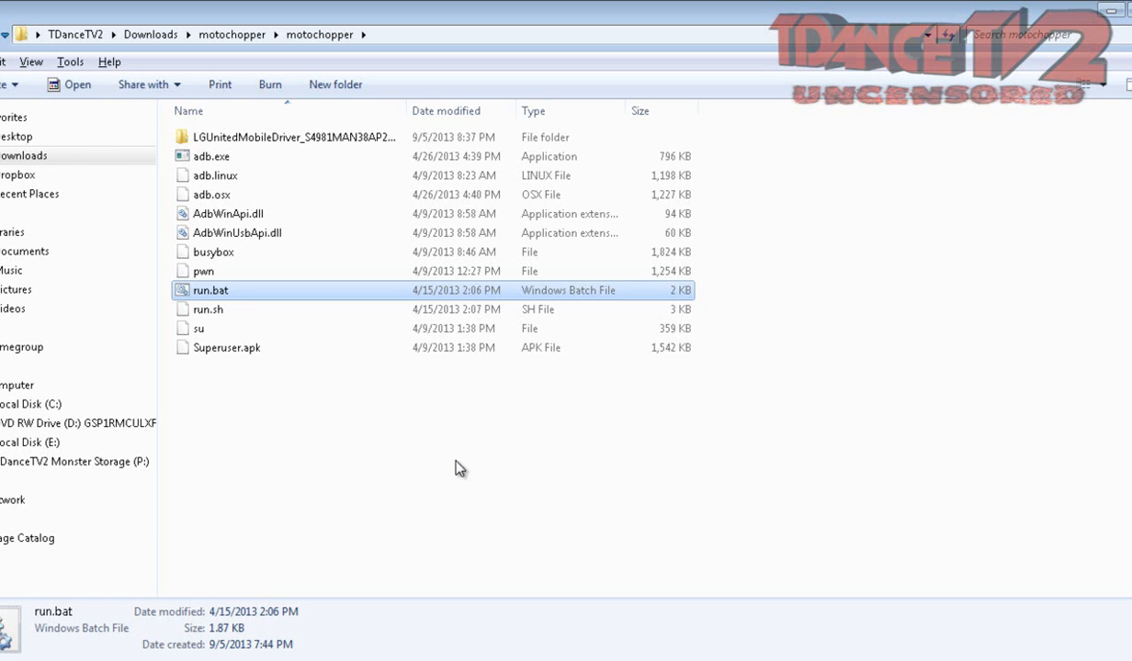
mouse_move(438, 472)
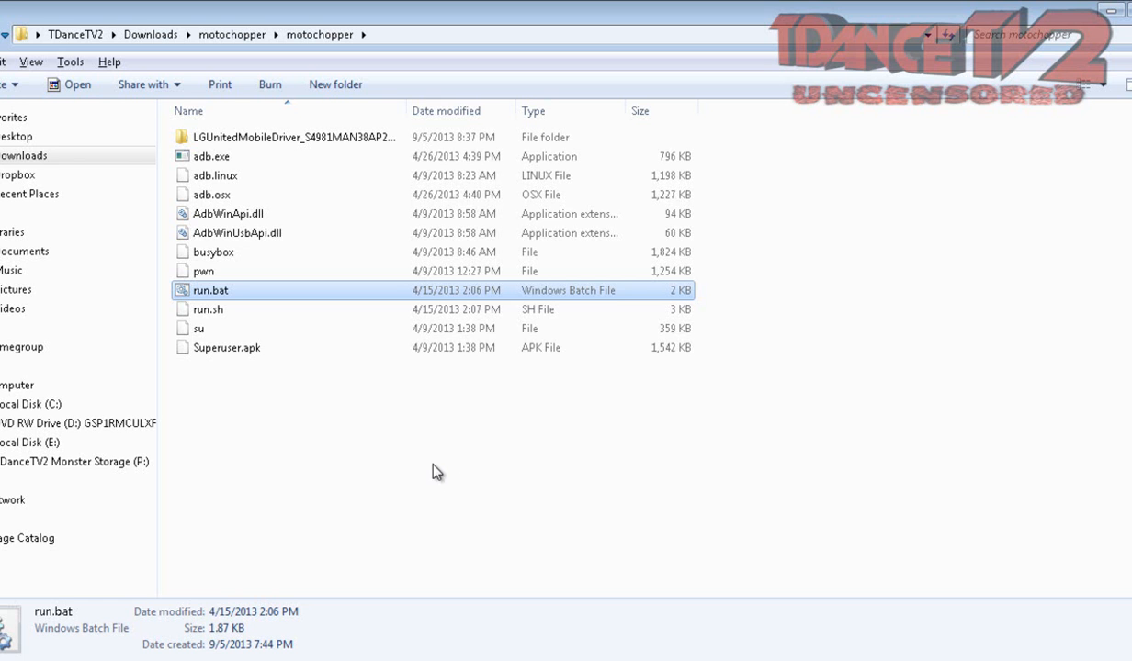